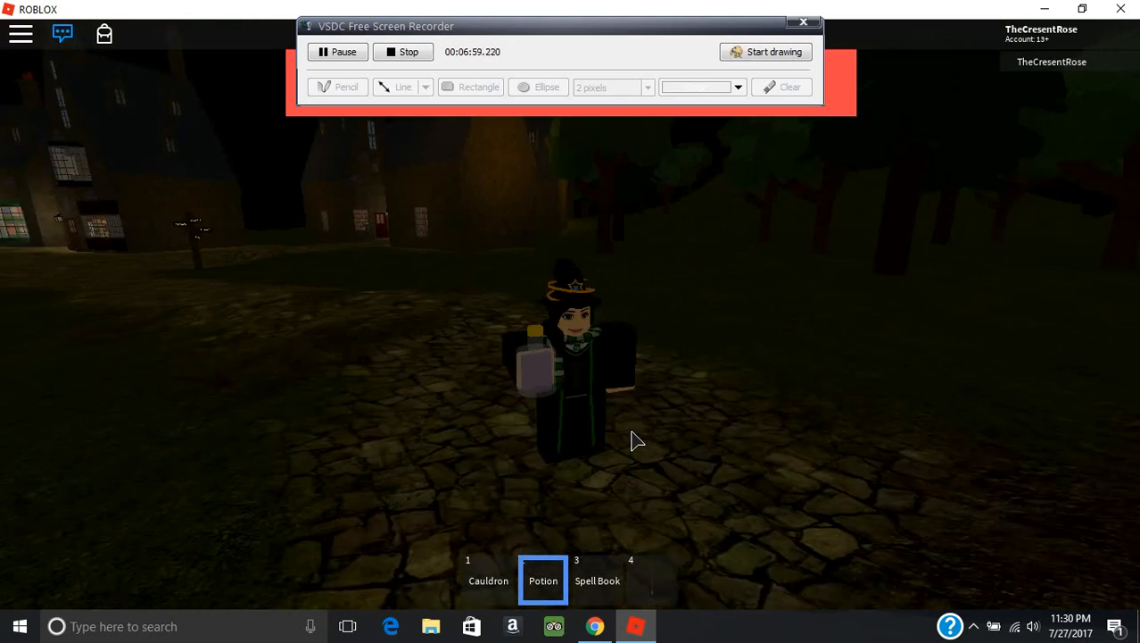
mouse_move(614, 602)
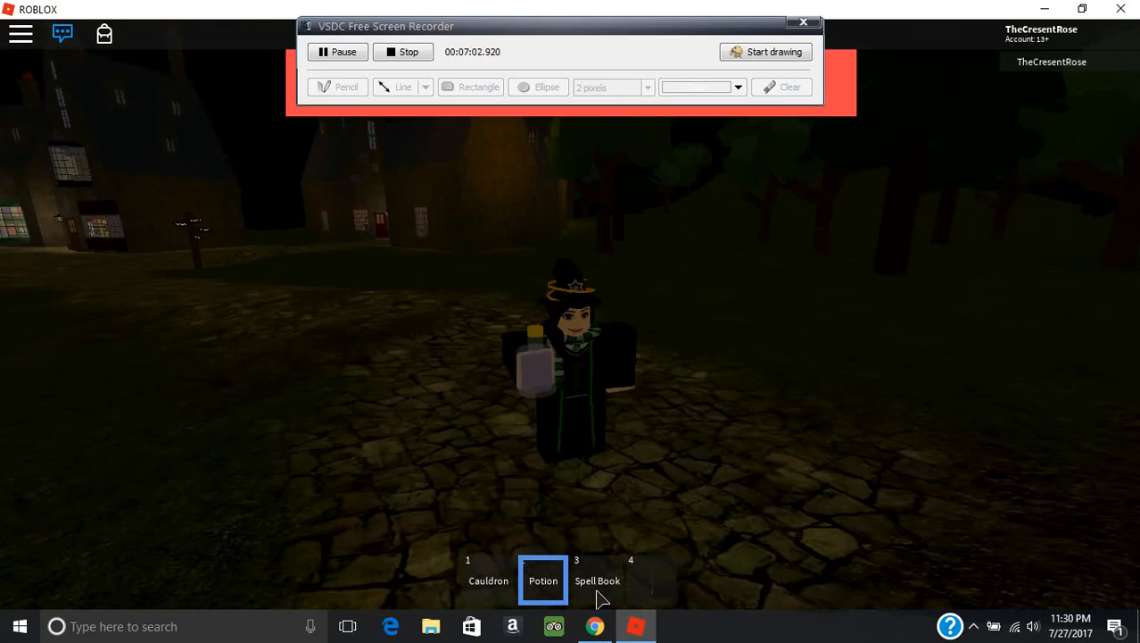
Show the chat log and player list while the potion bottle stays equipped
left_click(598, 580)
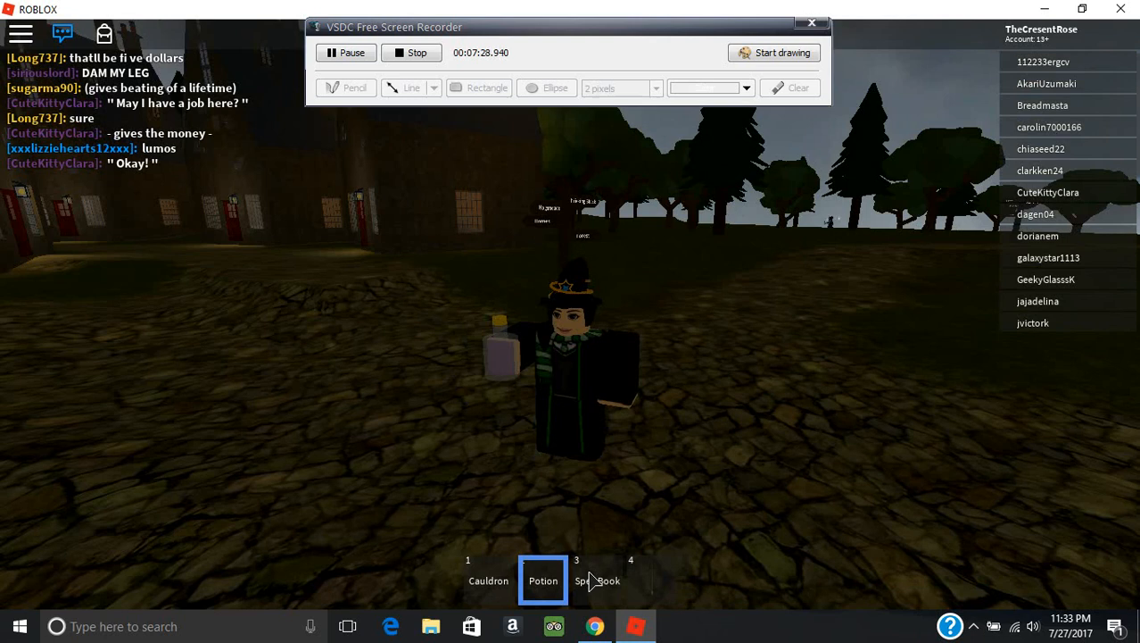
Equip the wand from hotbar slot 4 and bring up the chat input
left_click(597, 567)
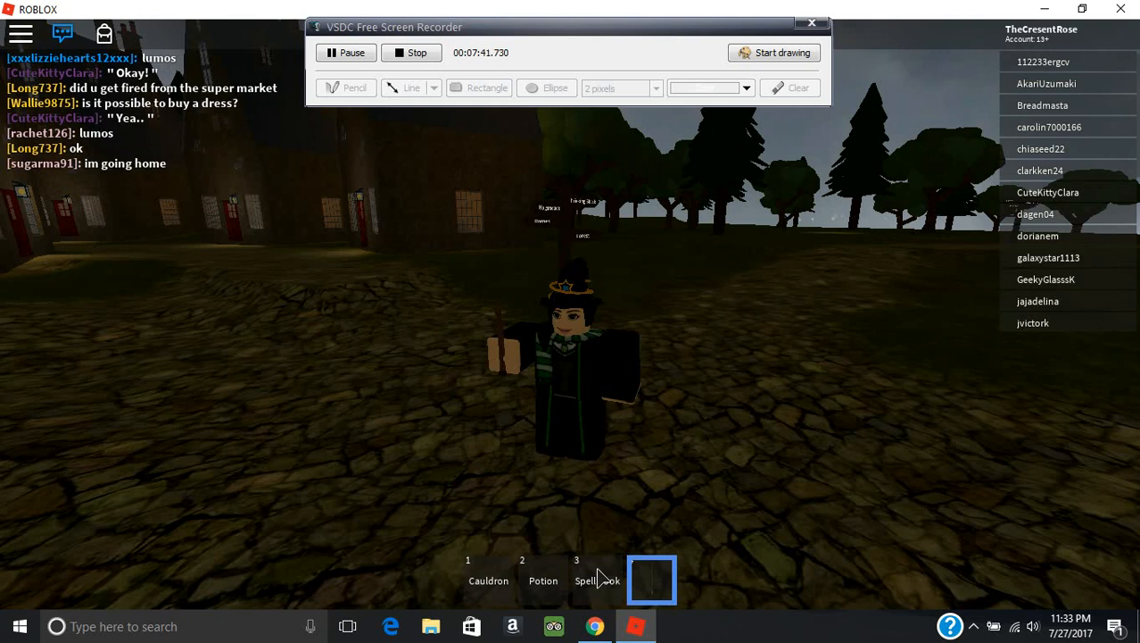
left_click(597, 580)
type("L")
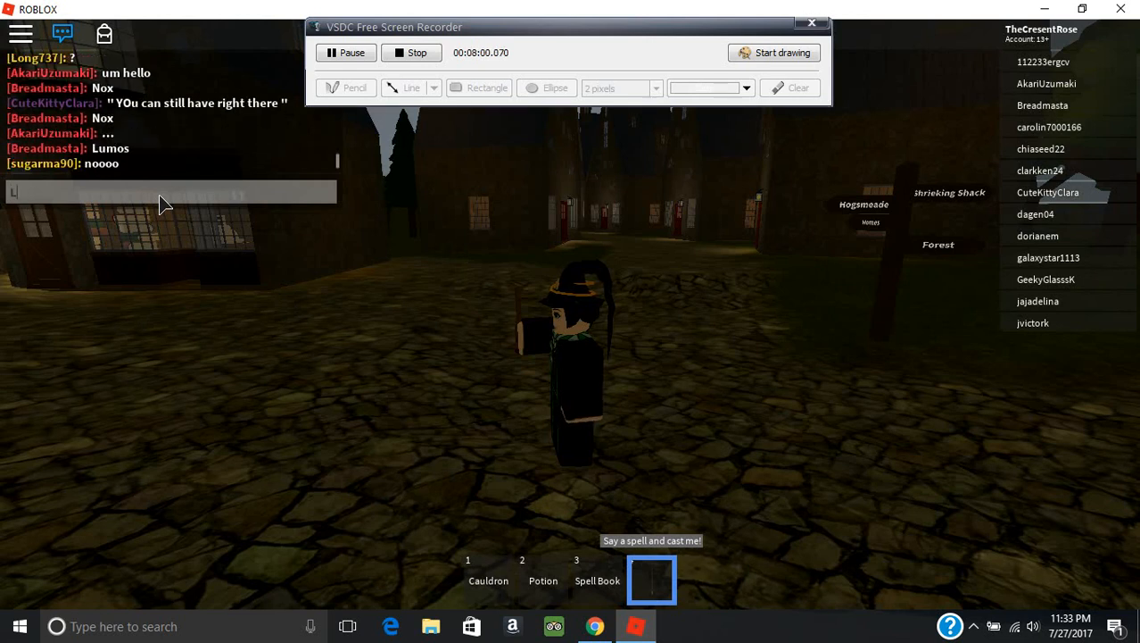
Cast 'lumos' in chat to make the wand tip glow
type("Um")
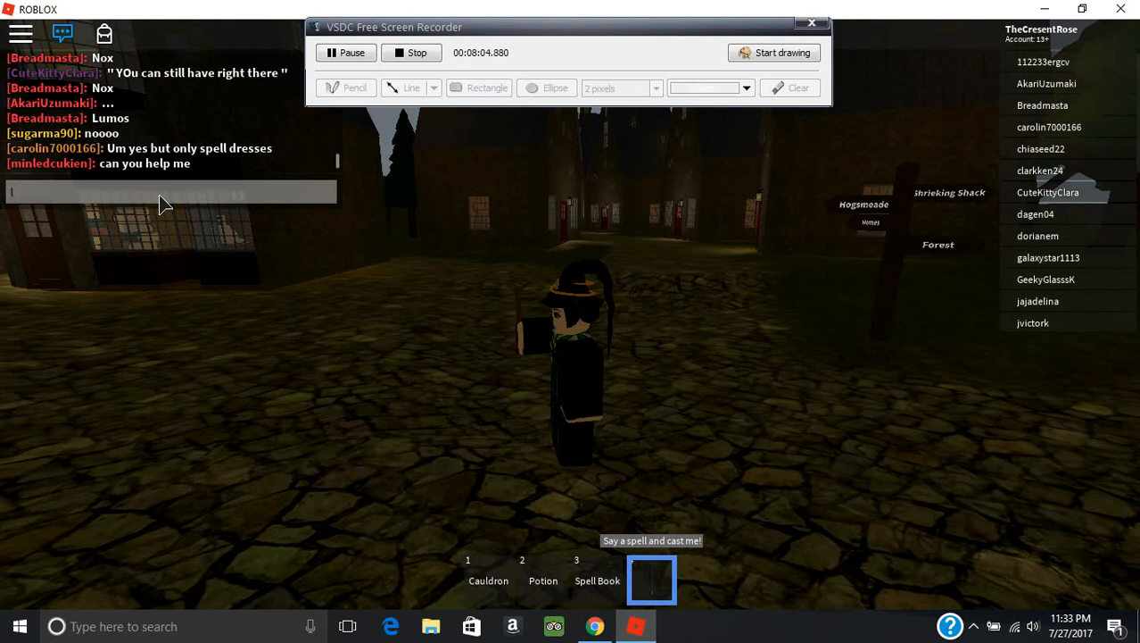
type("lum")
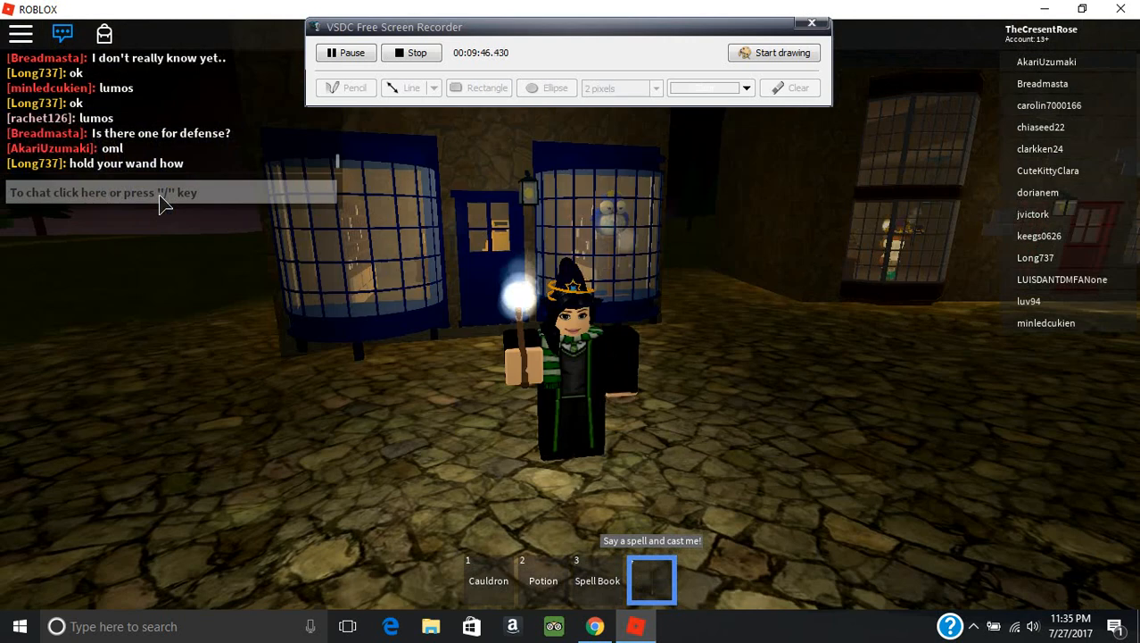
type("no")
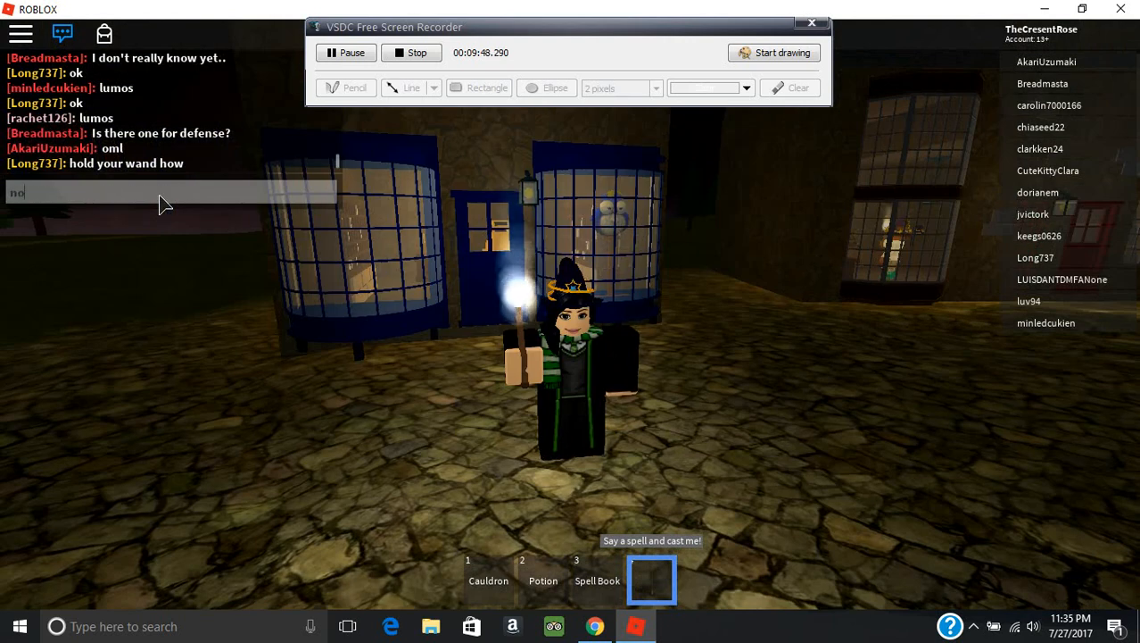